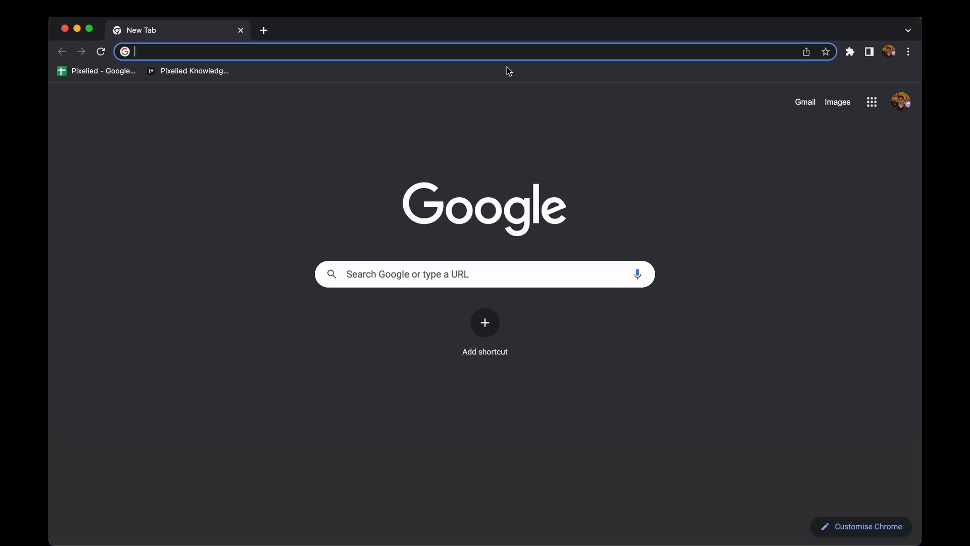
Go to pixelied.com/upload in Chrome
type("pixelied.com/upload")
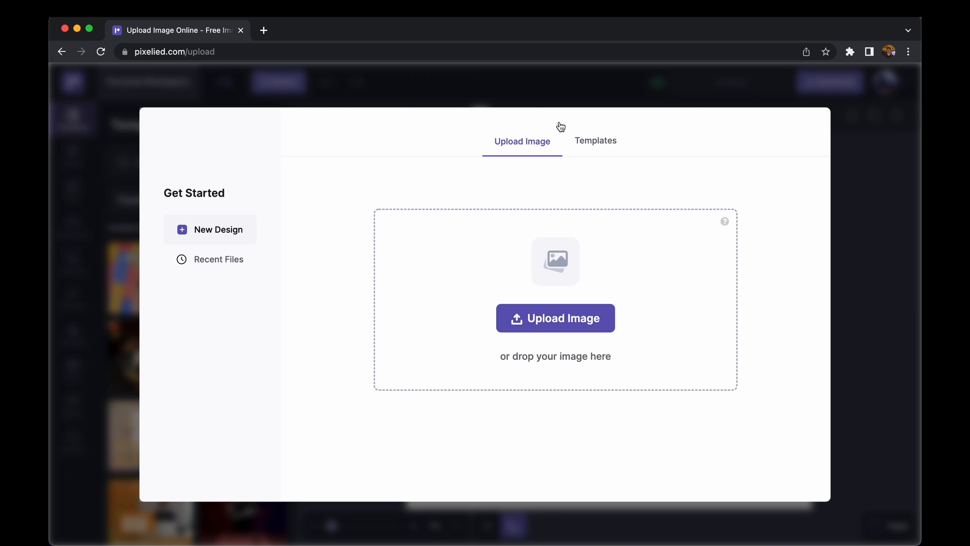
Browse Templates briefly, then return to Upload Image and open the Downloads file chooser
left_click(595, 141)
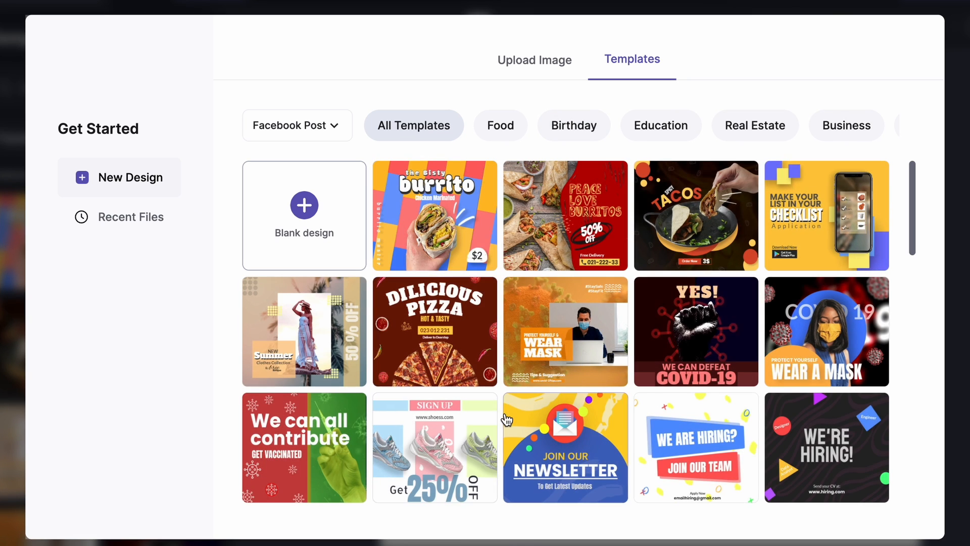
scroll("down", 3)
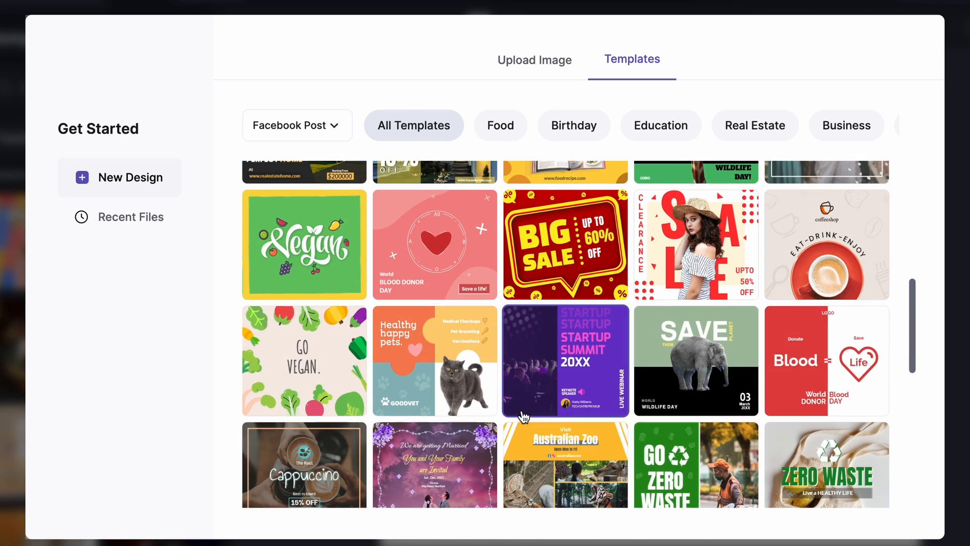
left_click(534, 59)
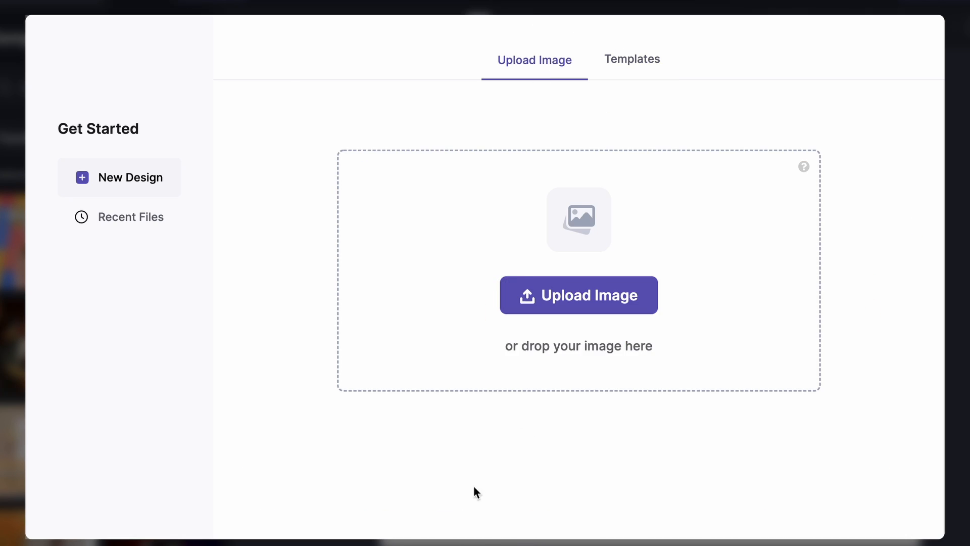
left_click(579, 295)
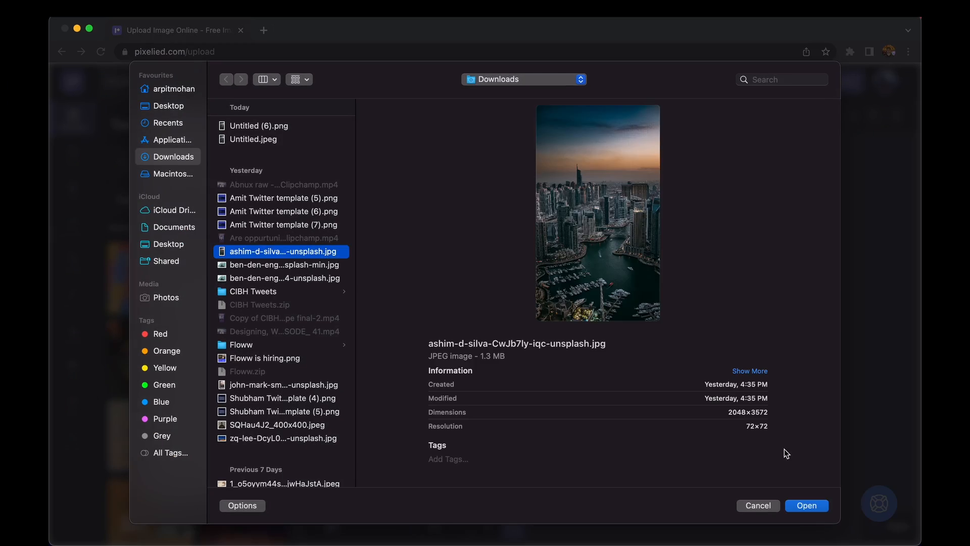
Open the city skyline JPG from Downloads onto a new design canvas
left_click(805, 505)
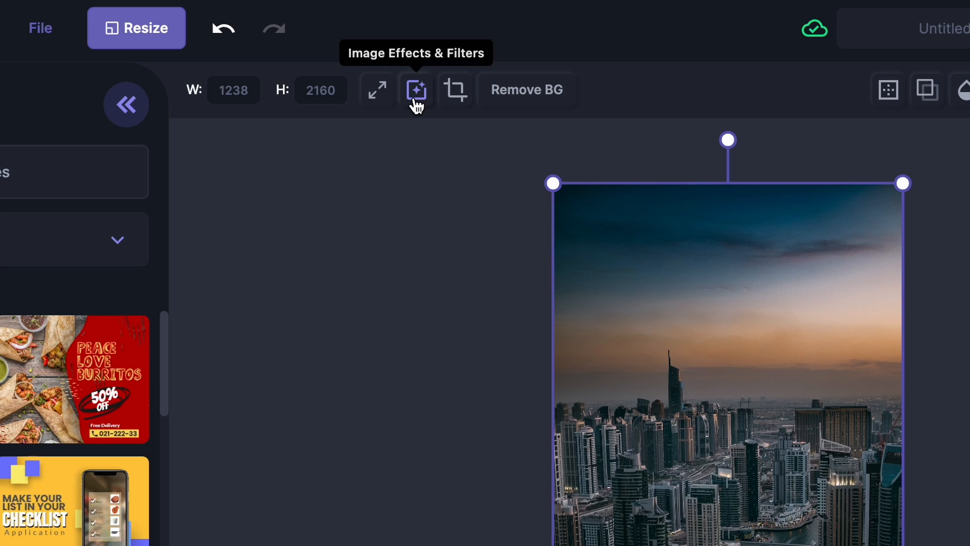
Show Image Effects & Filters and scroll down the Effects panel
left_click(416, 90)
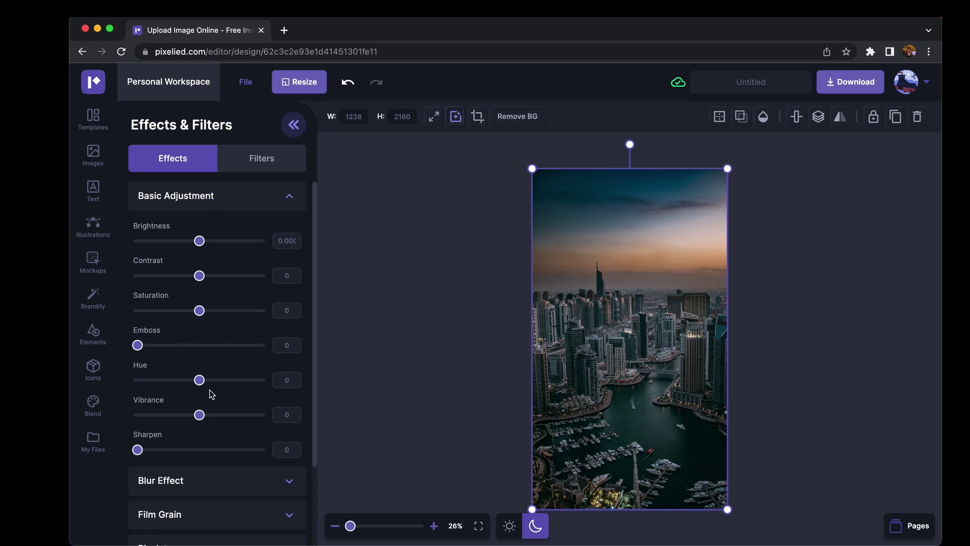
scroll("down", 3)
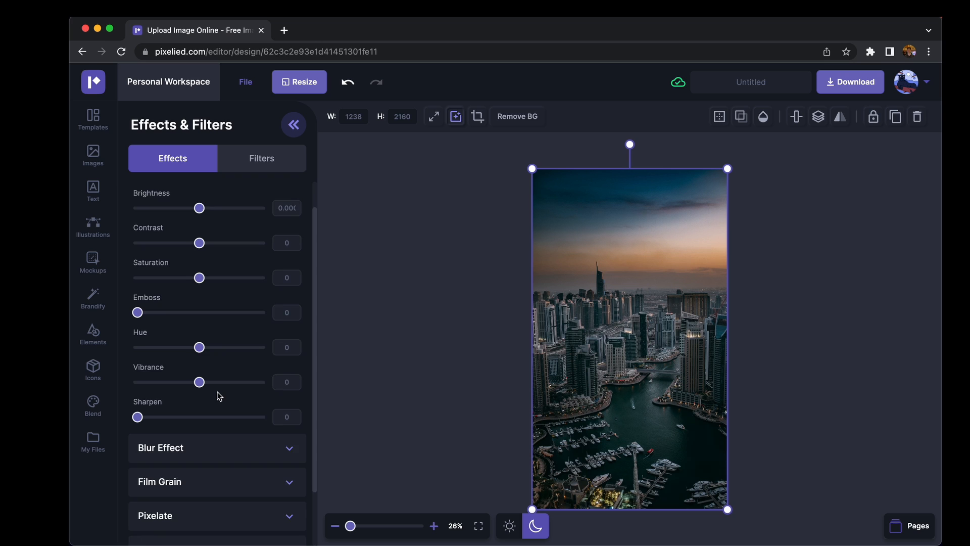
scroll("down", 3)
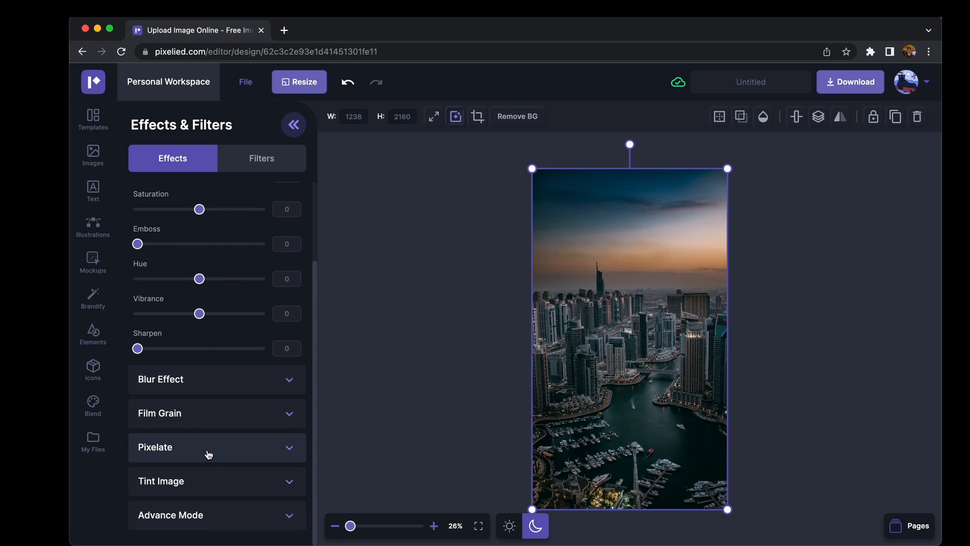
Expand Pixelate and drag its Normal slider to about 116
left_click(217, 447)
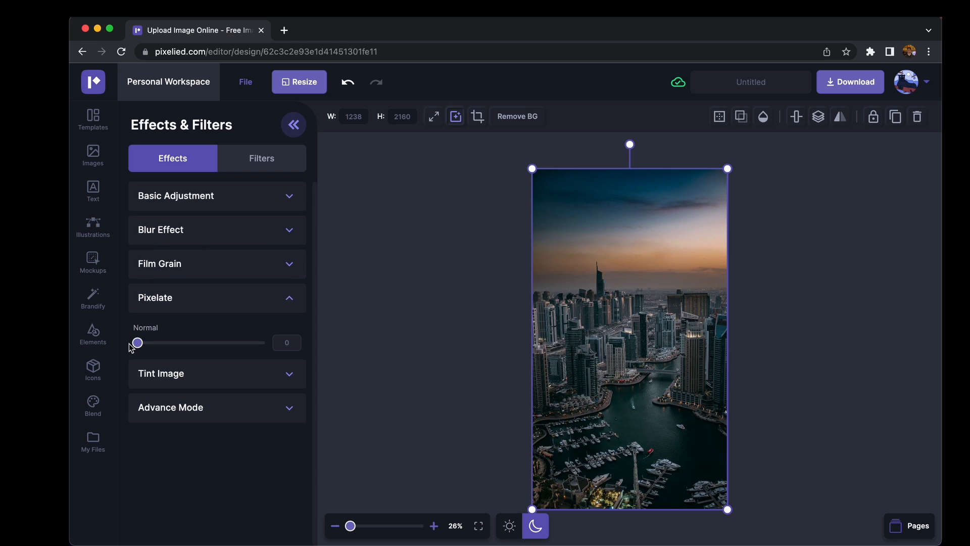
left_click_drag(137, 342, 181, 342)
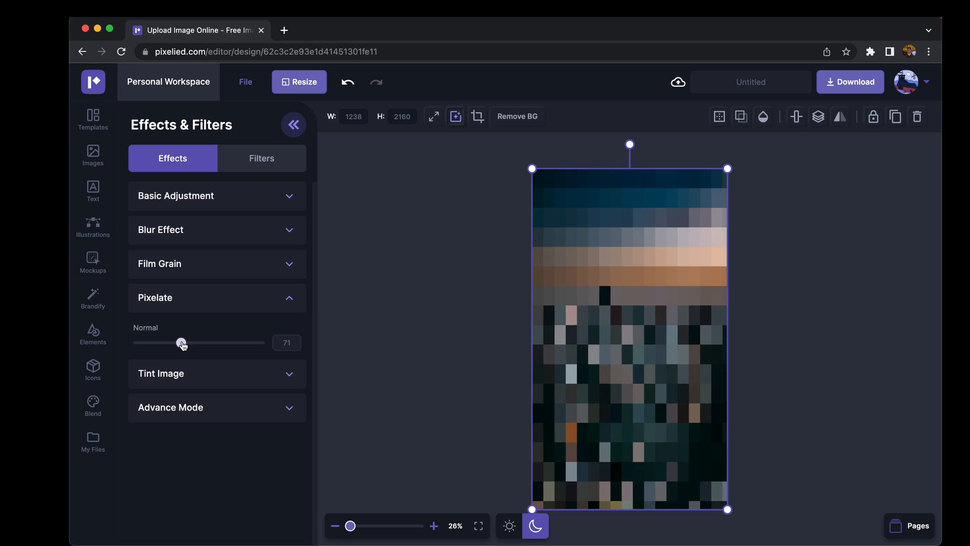
left_click_drag(181, 342, 210, 342)
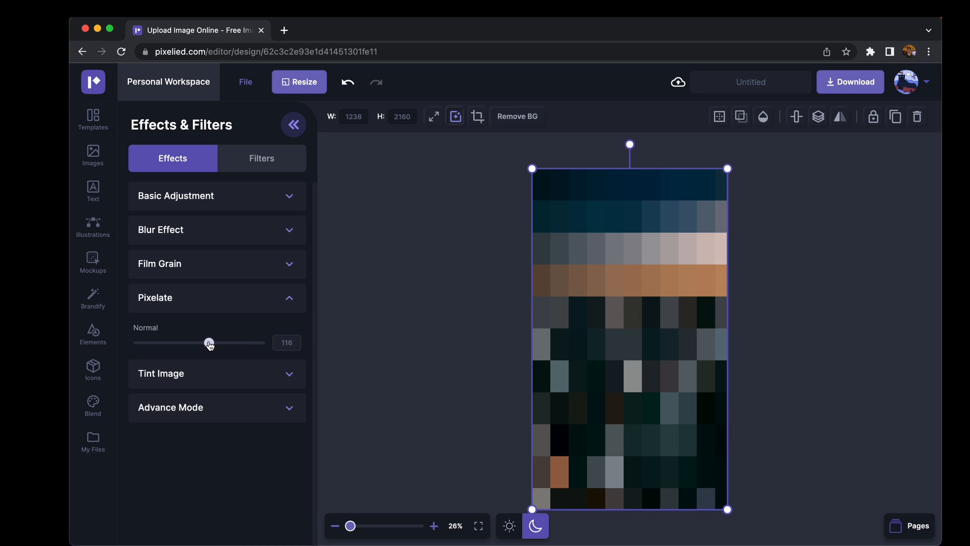
mouse_move(378, 376)
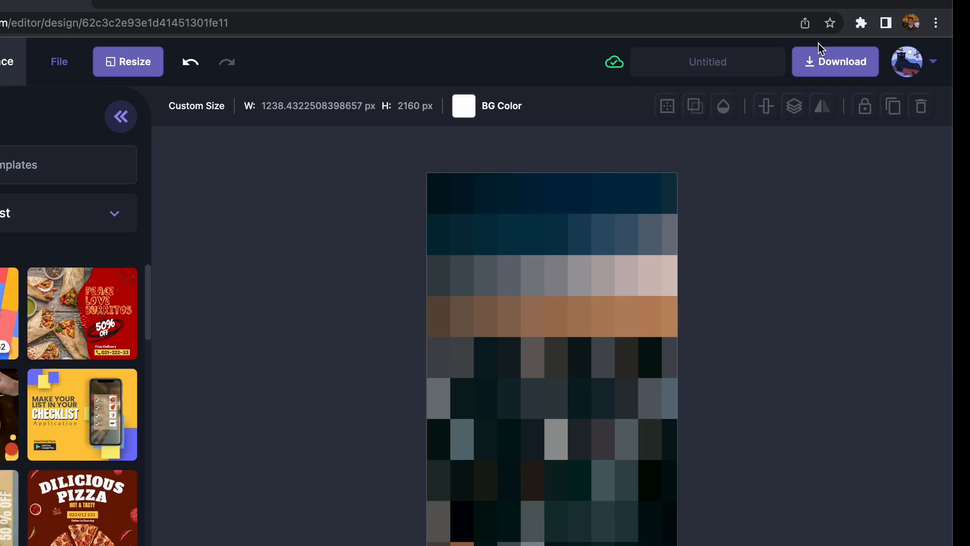
Download the pixelated design in PNG format and open the downloaded file
left_click(835, 61)
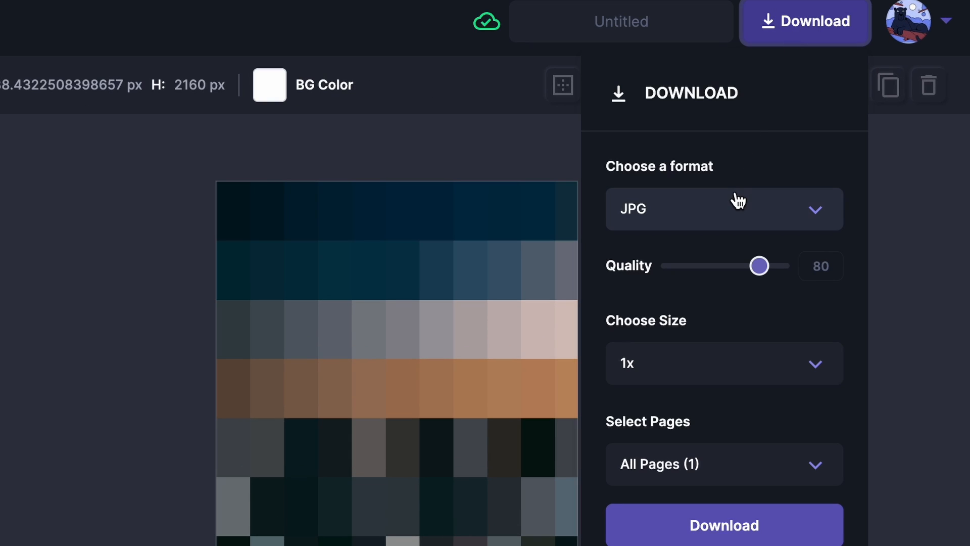
left_click(724, 209)
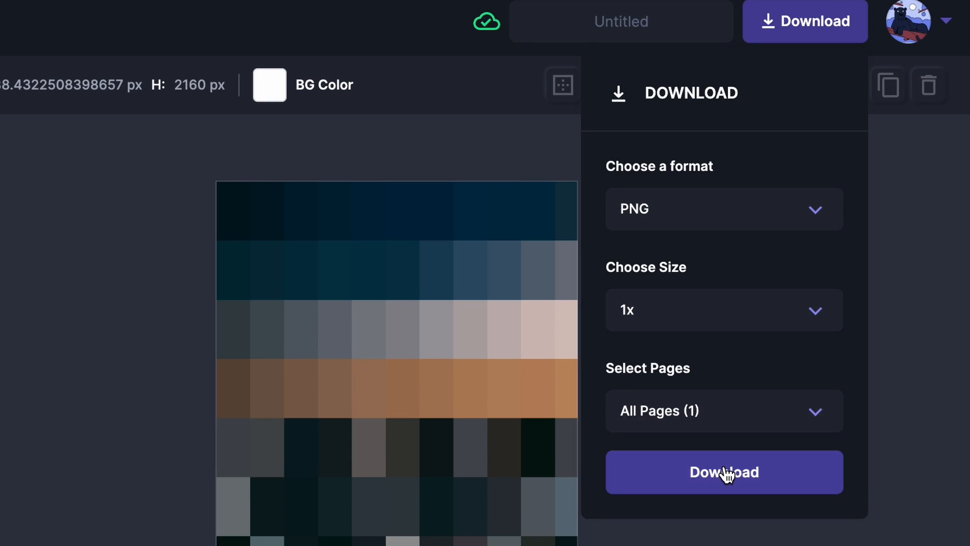
left_click(724, 472)
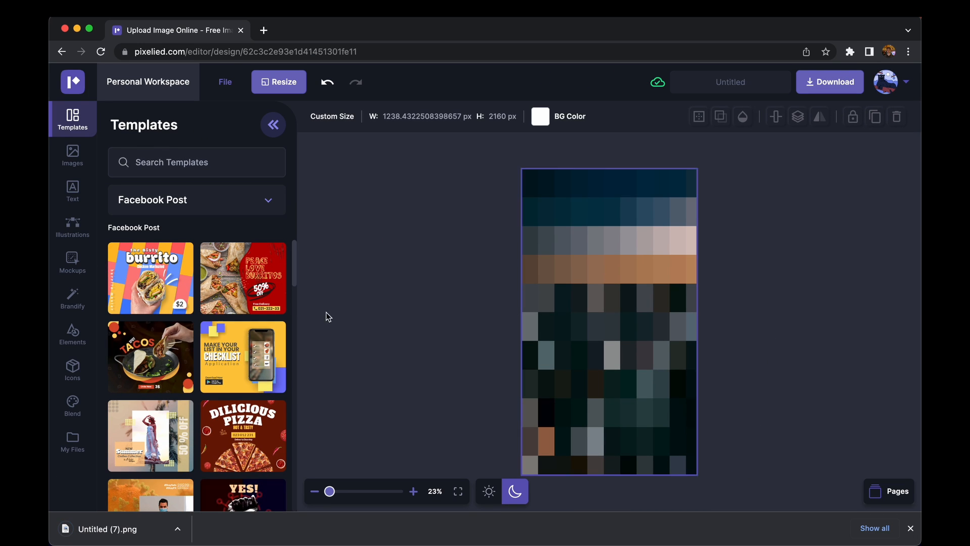
left_click(107, 529)
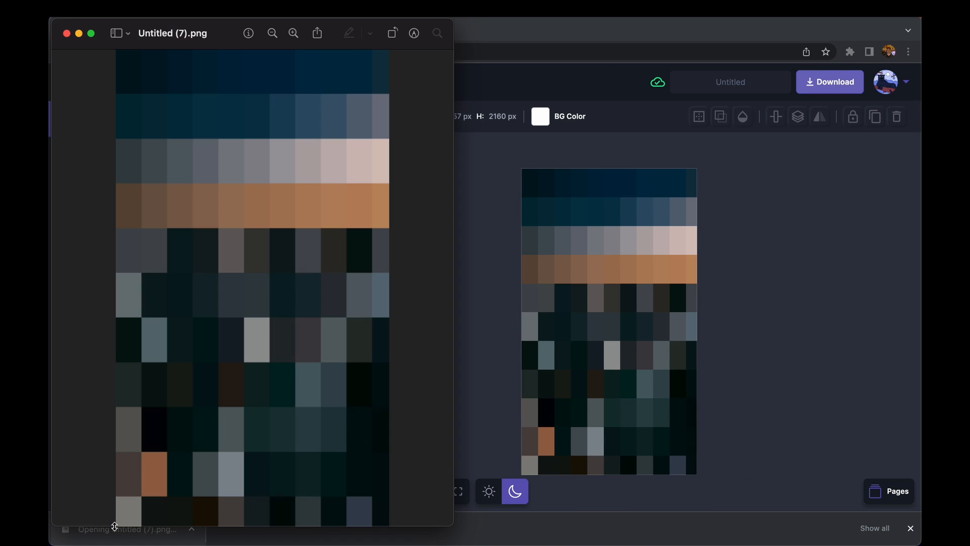
mouse_move(407, 190)
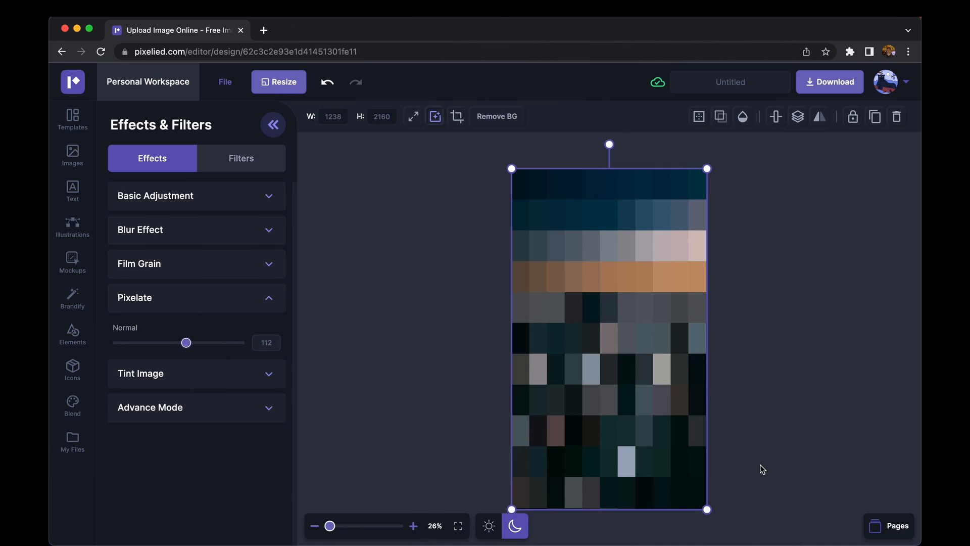
mouse_move(245, 244)
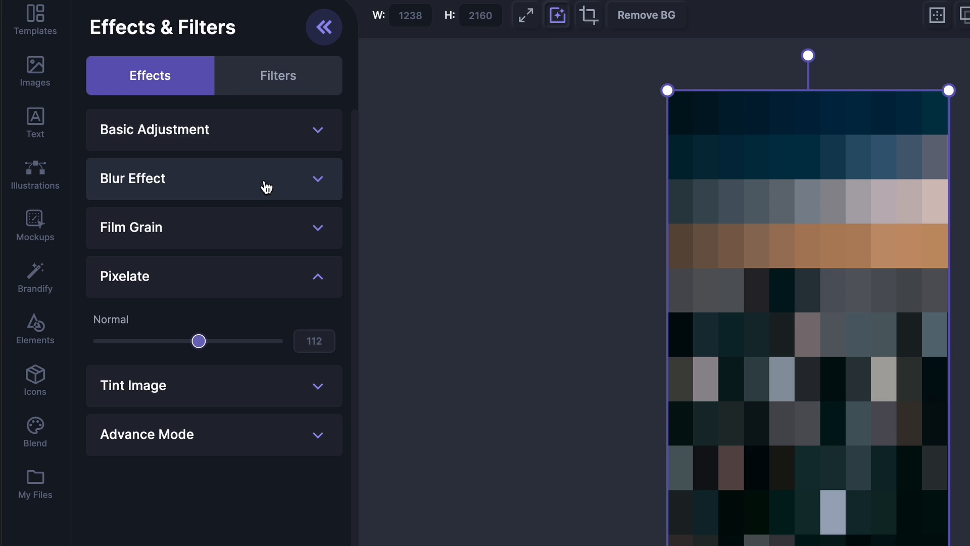
Drag the Pixelate slider all the way down to 0
left_click_drag(198, 340, 111, 340)
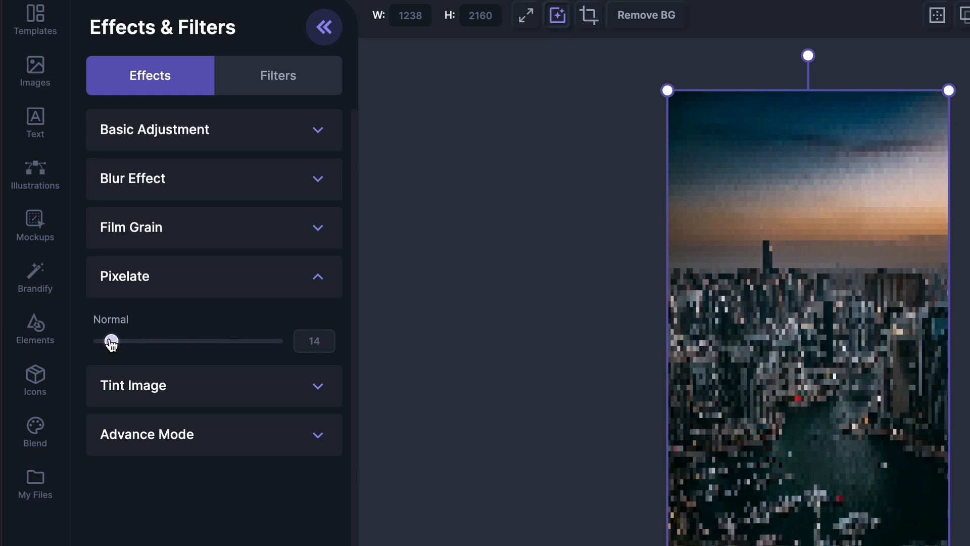
left_click_drag(110, 340, 98, 340)
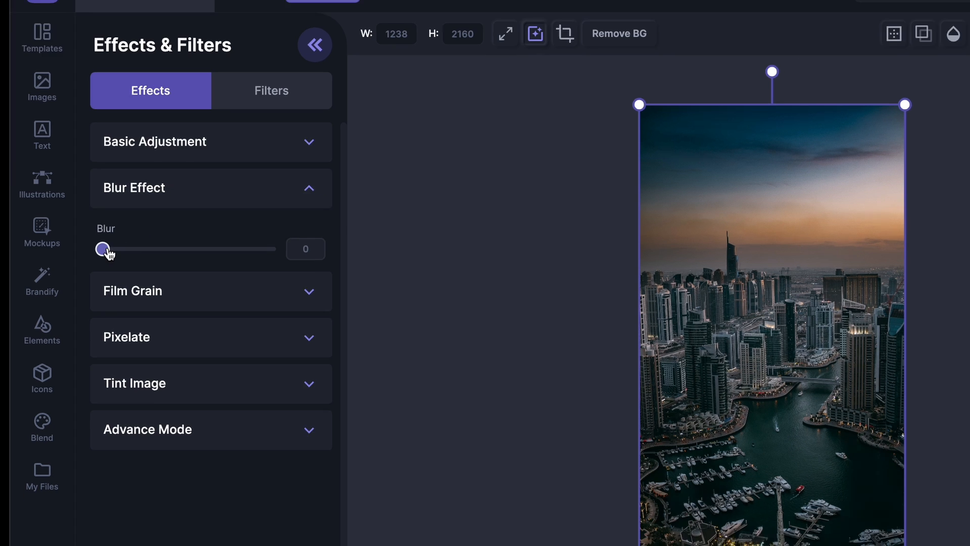
Expand Blur Effect and raise the Blur slider to about 11
left_click_drag(103, 248, 145, 275)
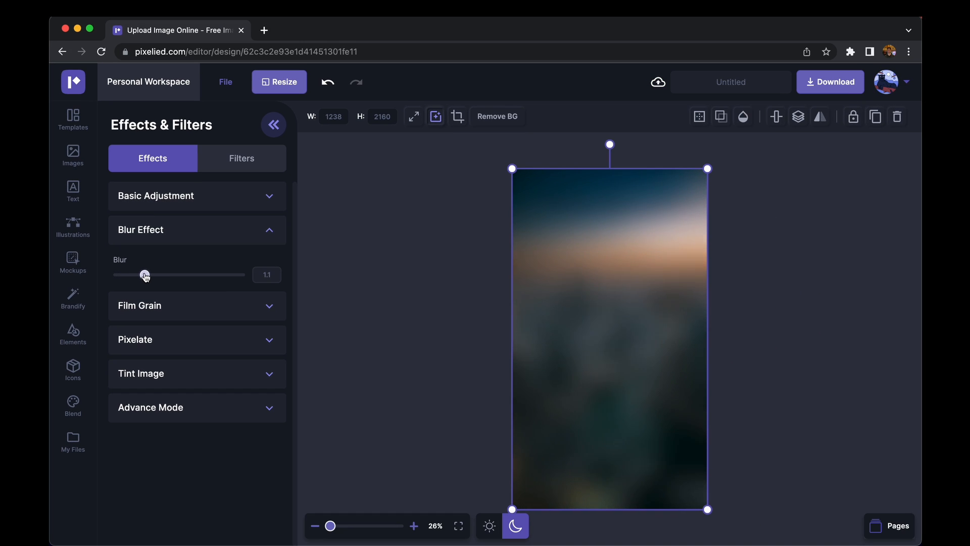
left_click_drag(145, 275, 149, 275)
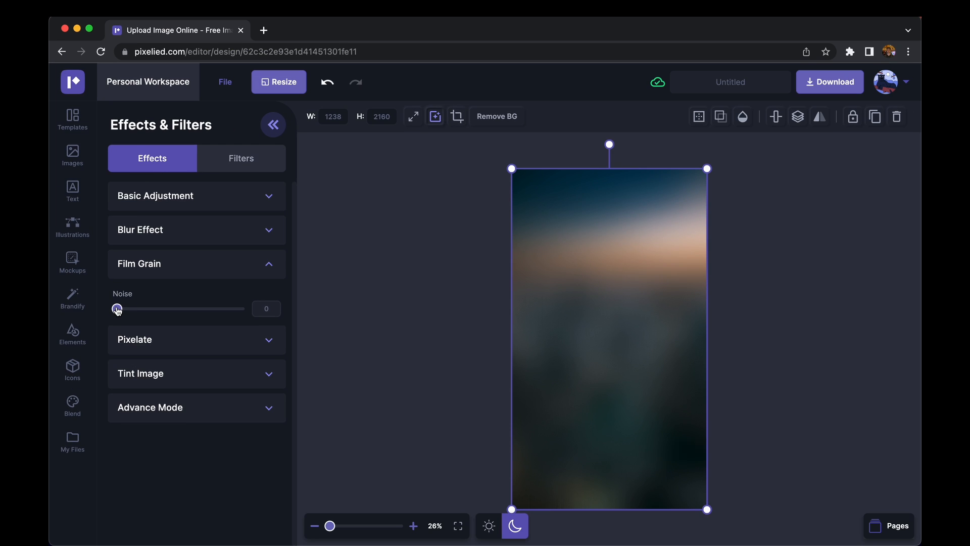
Expand Film Grain and raise the Noise slider to about 121
left_click_drag(118, 309, 154, 309)
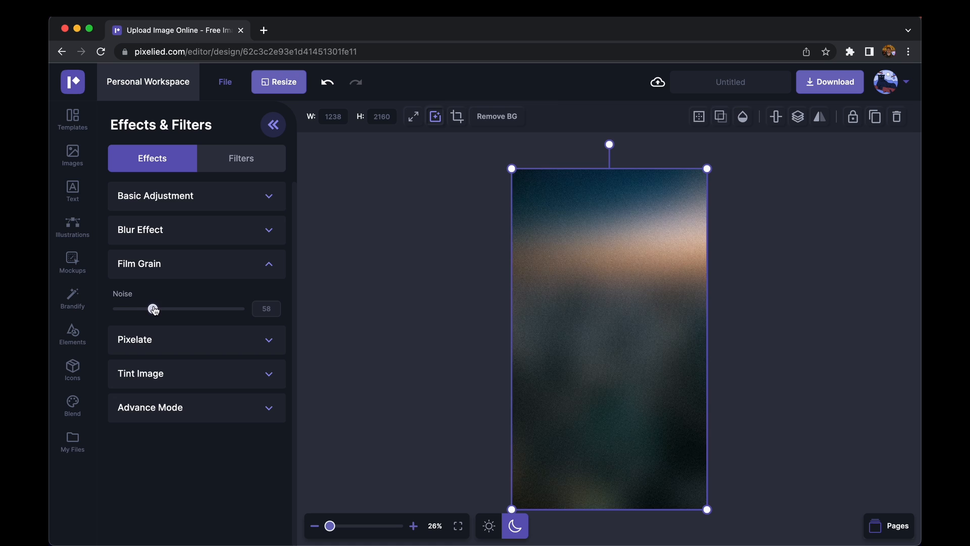
left_click_drag(154, 308, 191, 308)
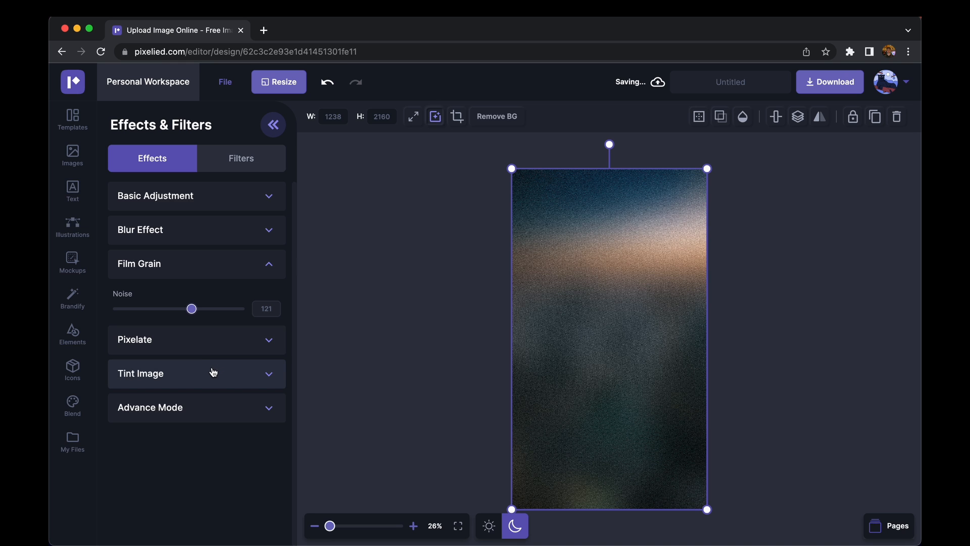
Expand Tint Image, enter a teal hex colour, raise the Color Tint slider, deselect
left_click(196, 373)
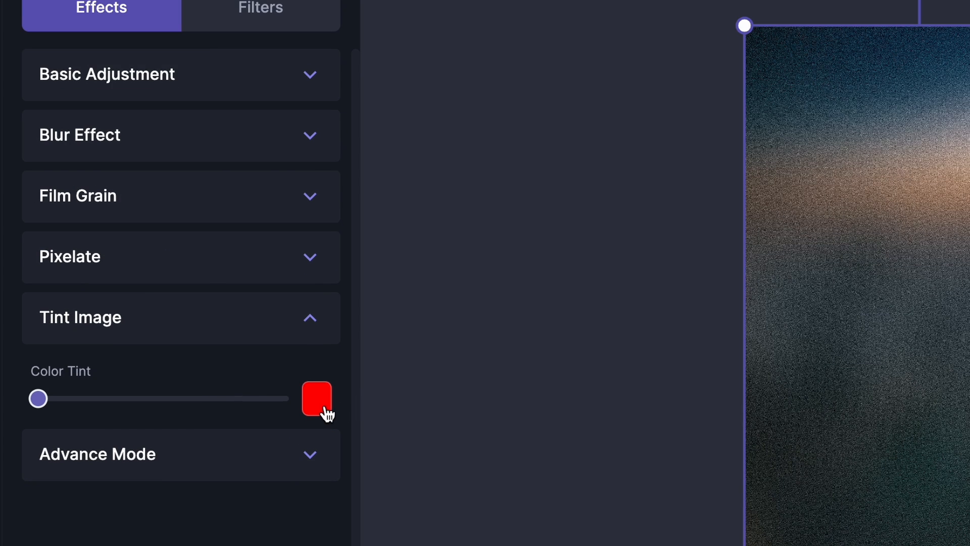
left_click(315, 398)
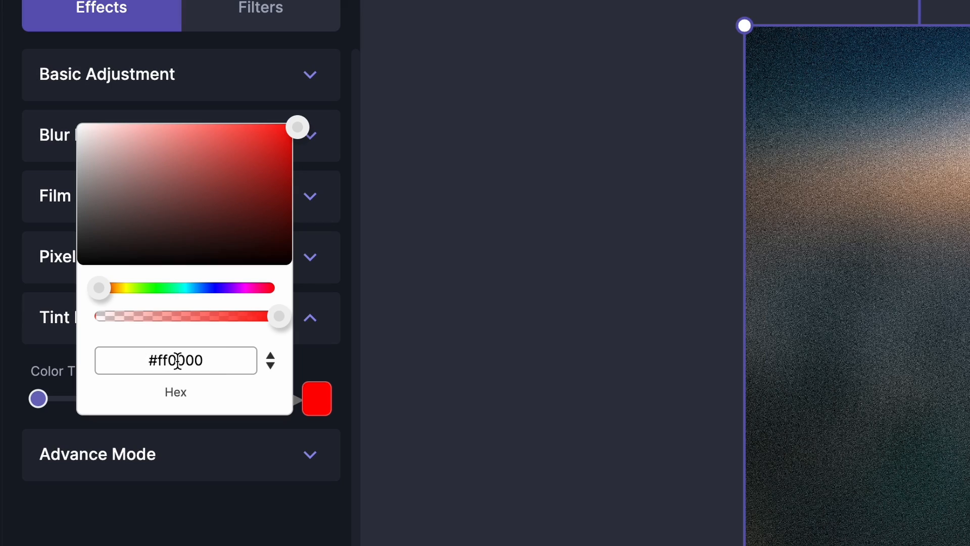
left_click_drag(99, 288, 163, 315)
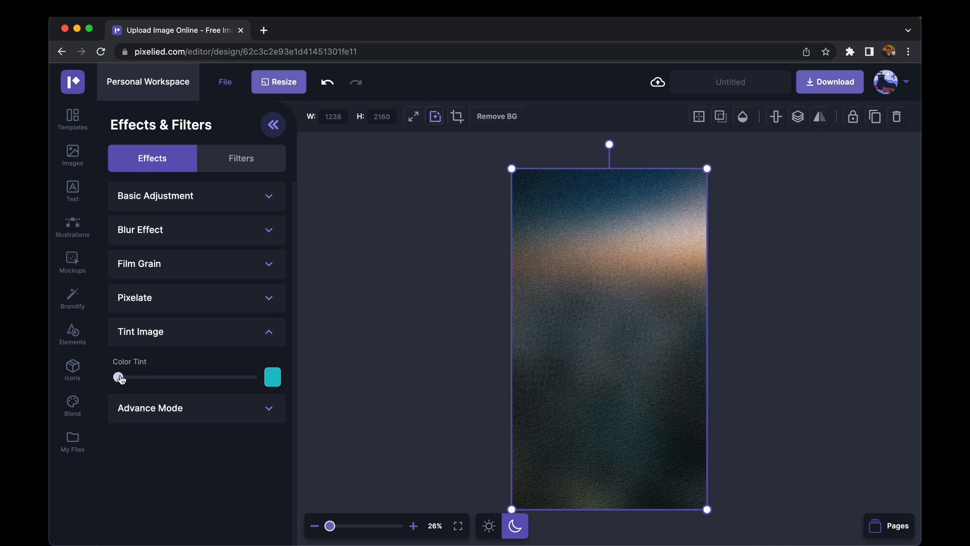
left_click_drag(118, 377, 144, 377)
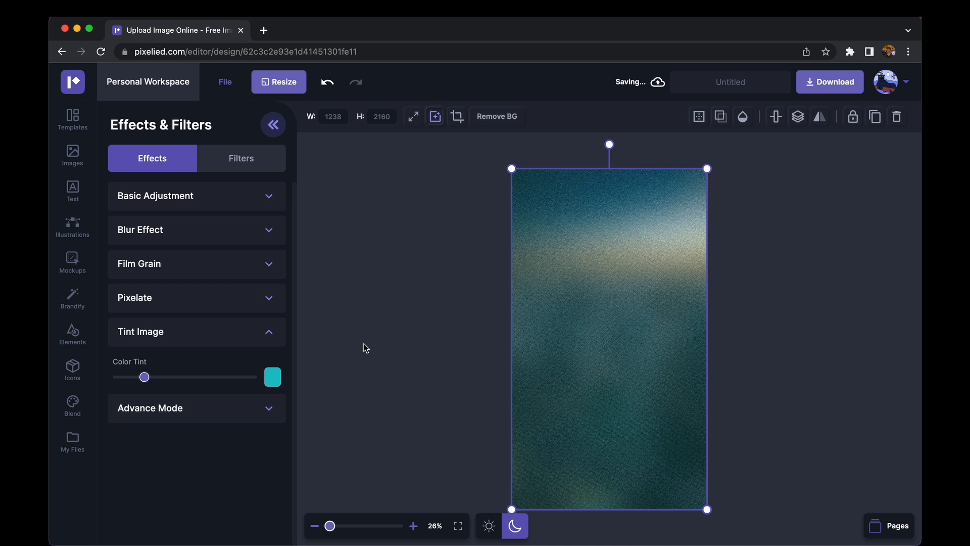
left_click(72, 120)
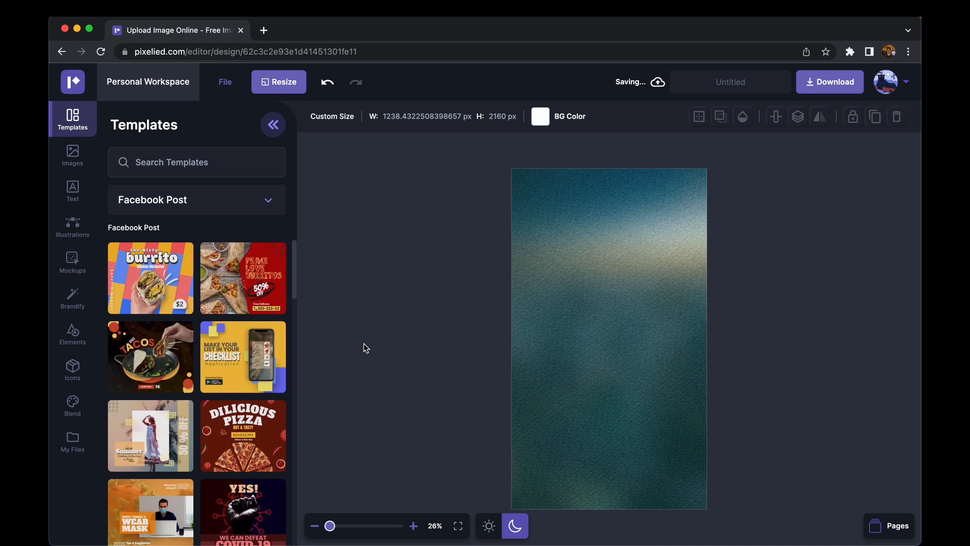
Download the teal-tinted grainy design as a JPG and open it in Preview
left_click(830, 82)
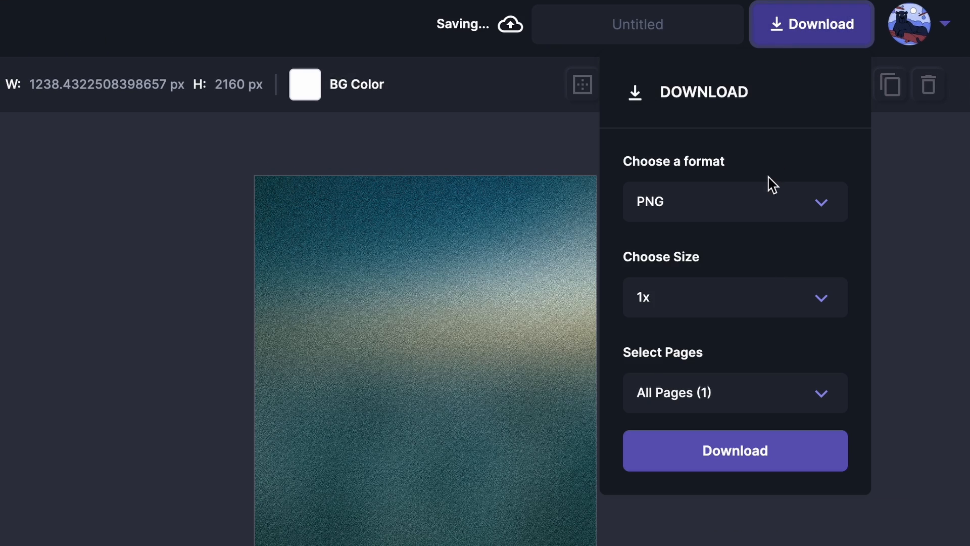
left_click(735, 201)
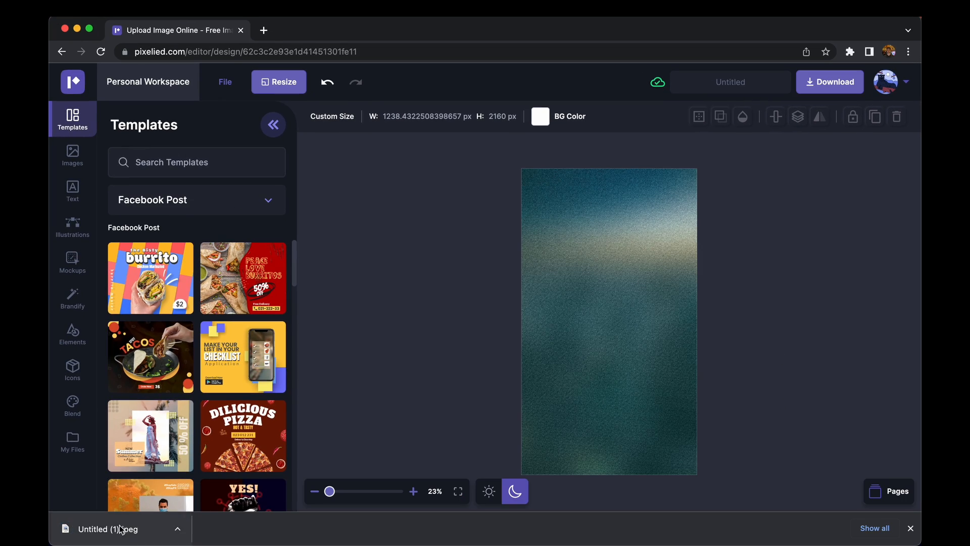
left_click(108, 529)
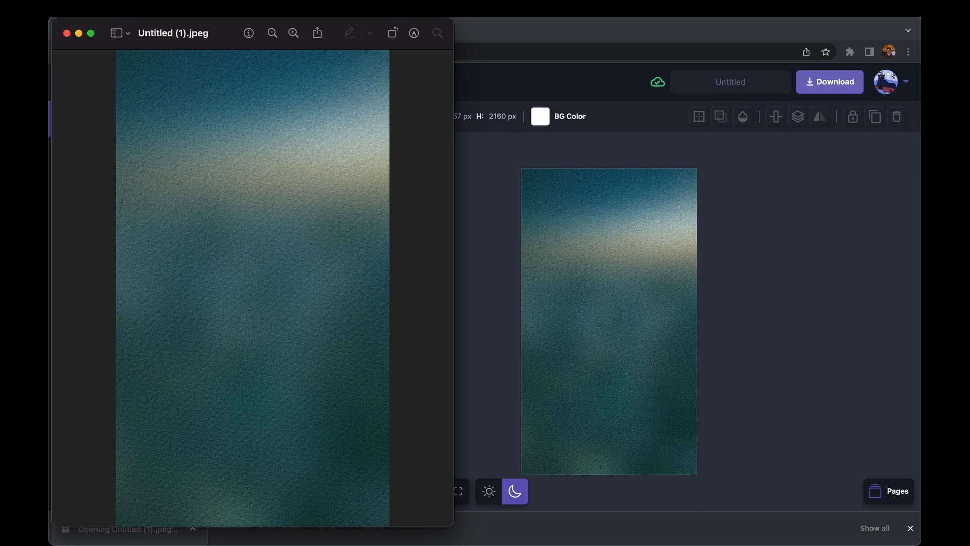